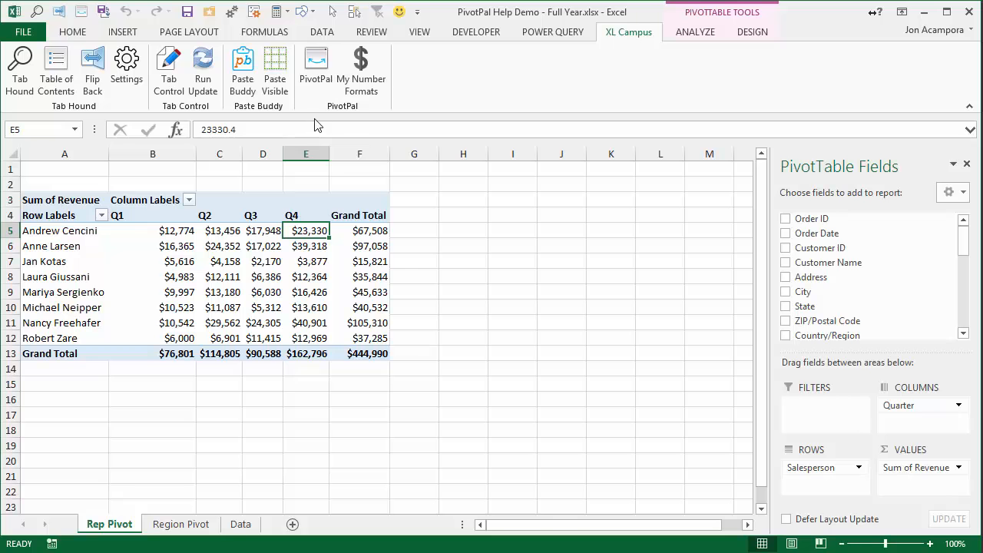
Launch the PivotPal window from the XL Campus ribbon
left_click(315, 69)
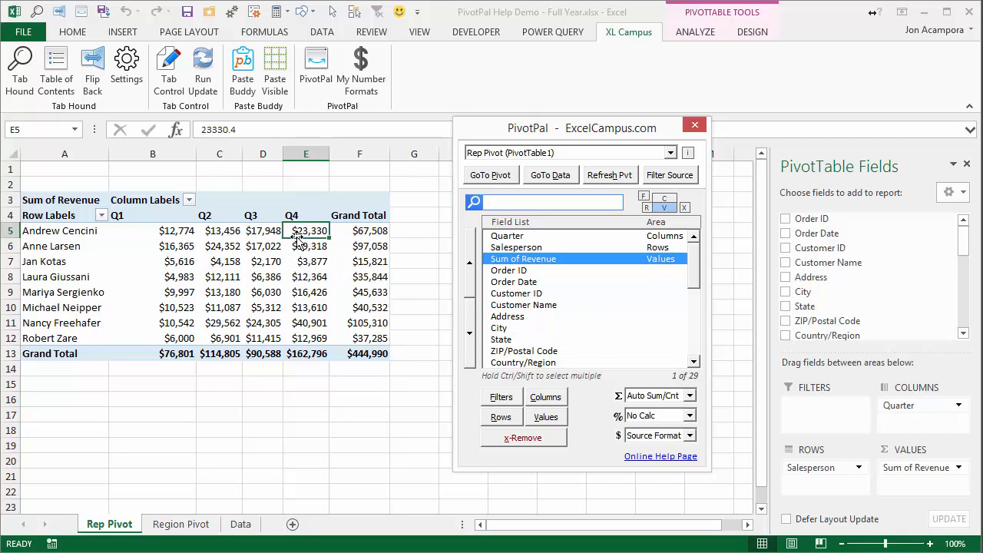
mouse_move(507, 252)
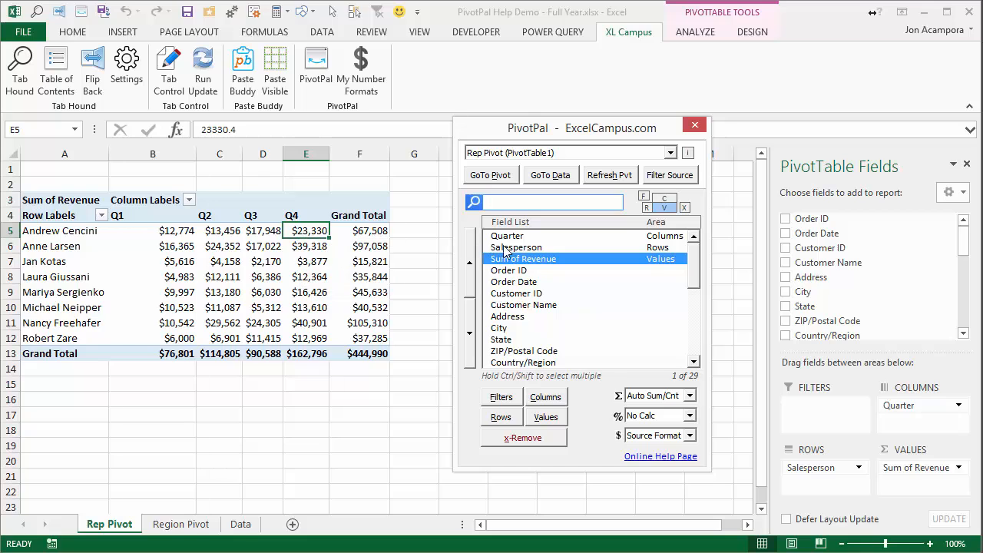
mouse_move(526, 249)
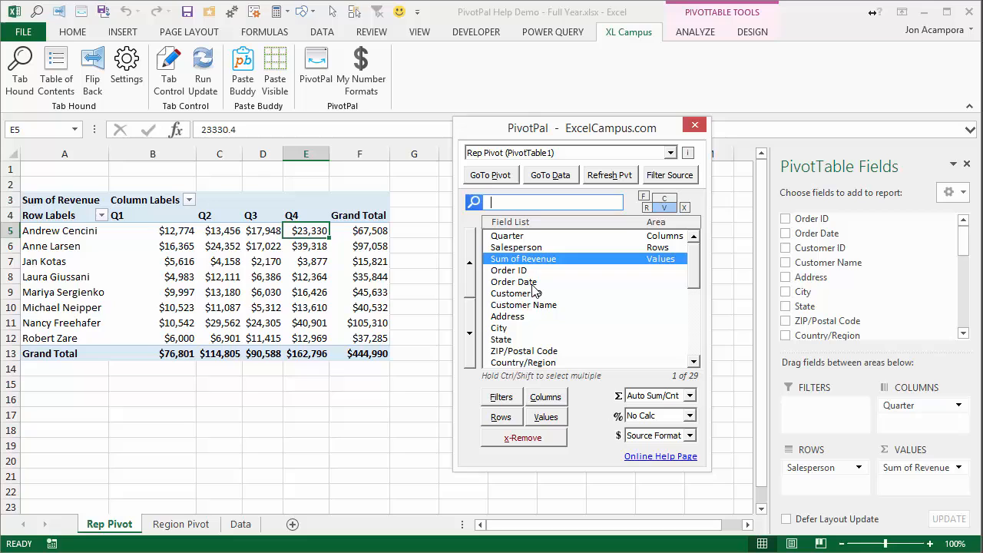
mouse_move(673, 158)
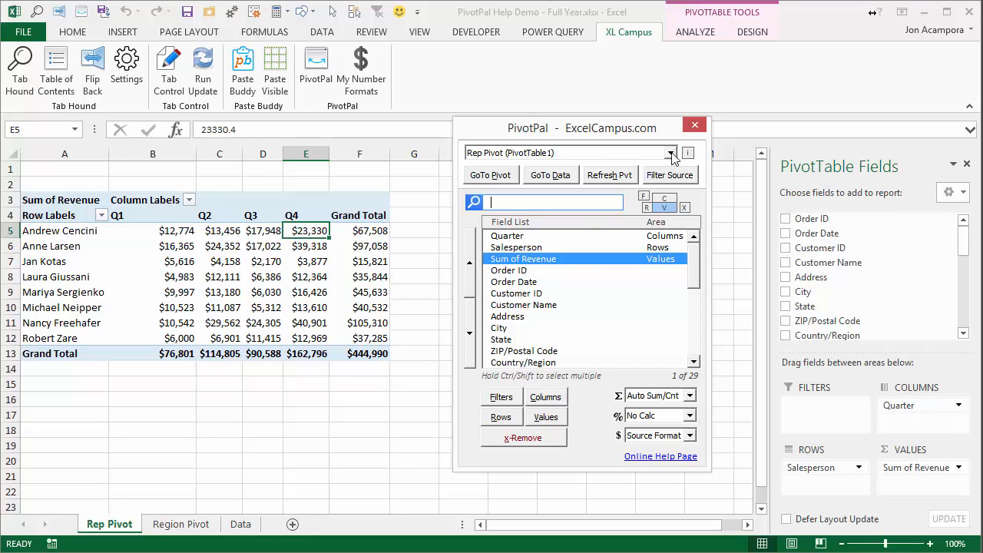
left_click(670, 154)
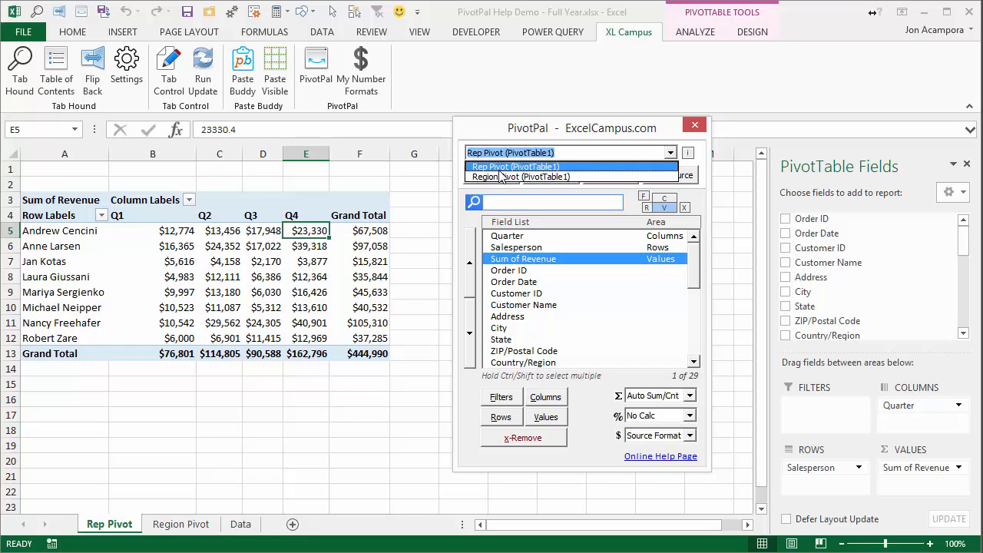
mouse_move(519, 176)
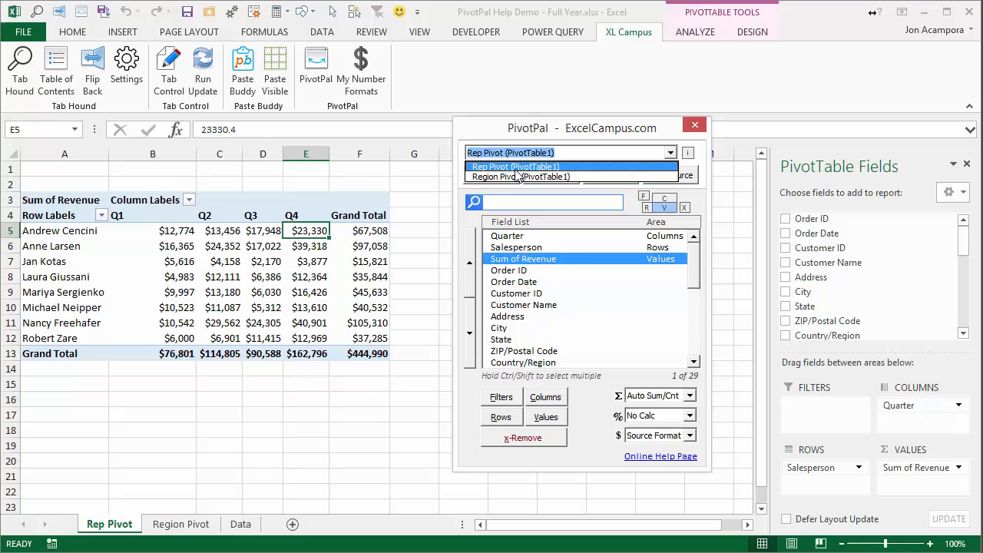
left_click(515, 166)
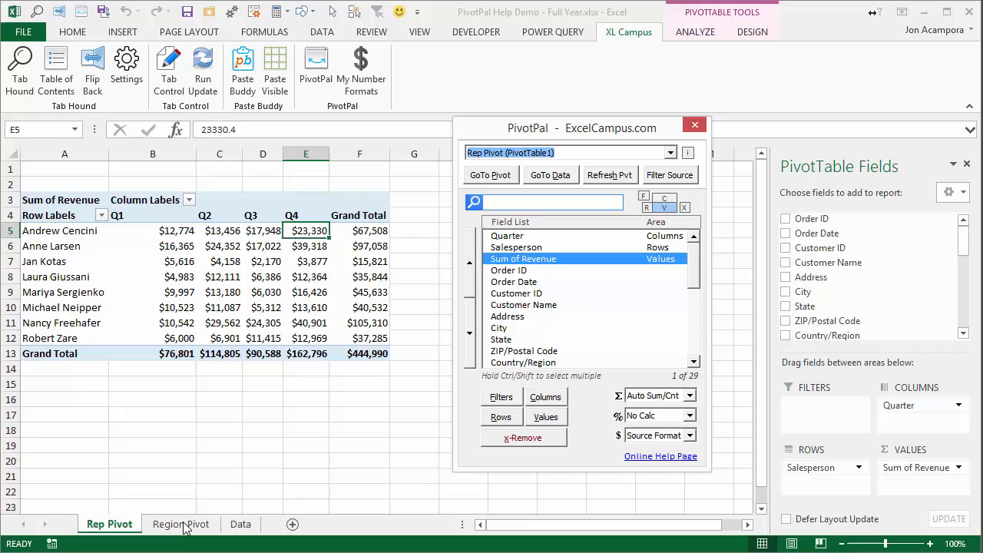
Switch to the Region Pivot sheet so PivotPal lists that pivot's fields
left_click(181, 524)
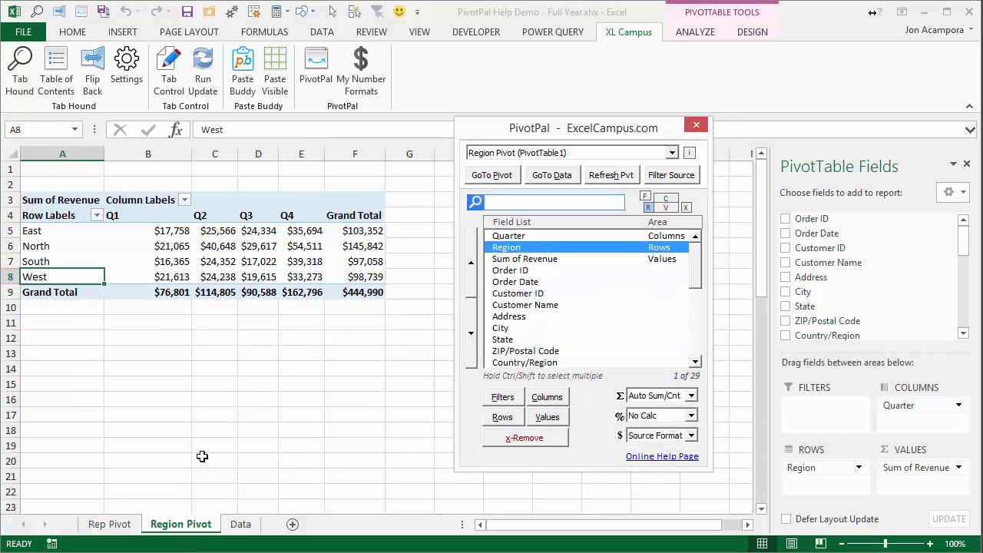
mouse_move(301, 292)
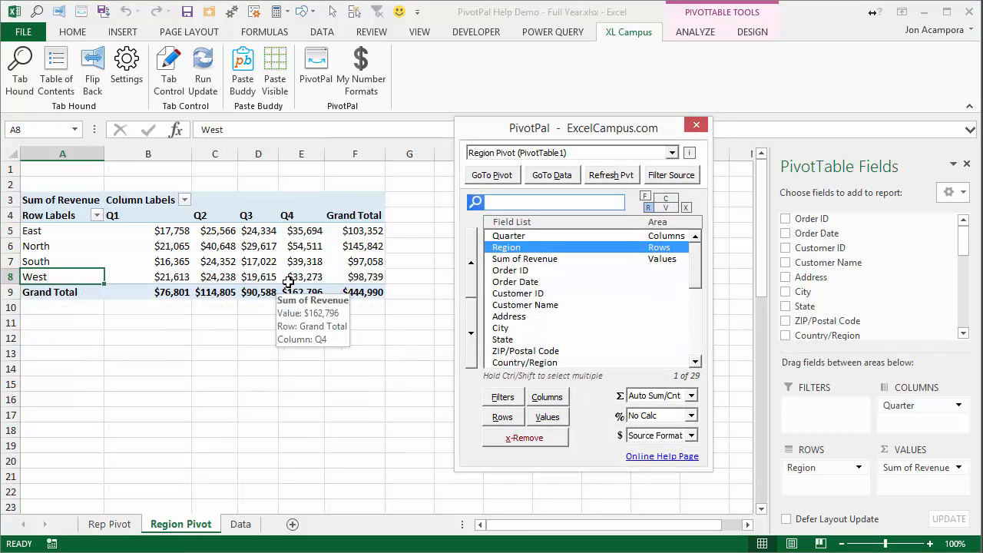
mouse_move(495, 166)
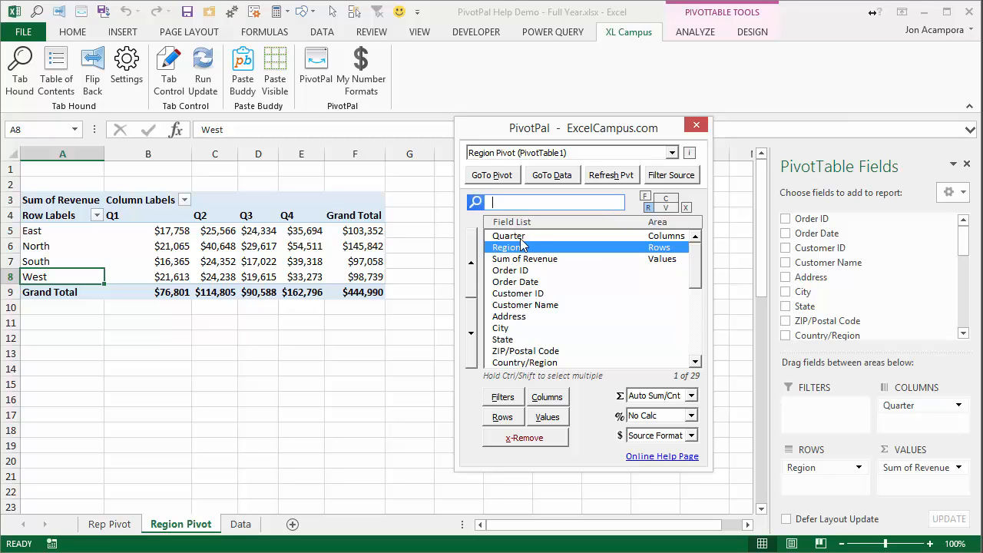
mouse_move(673, 242)
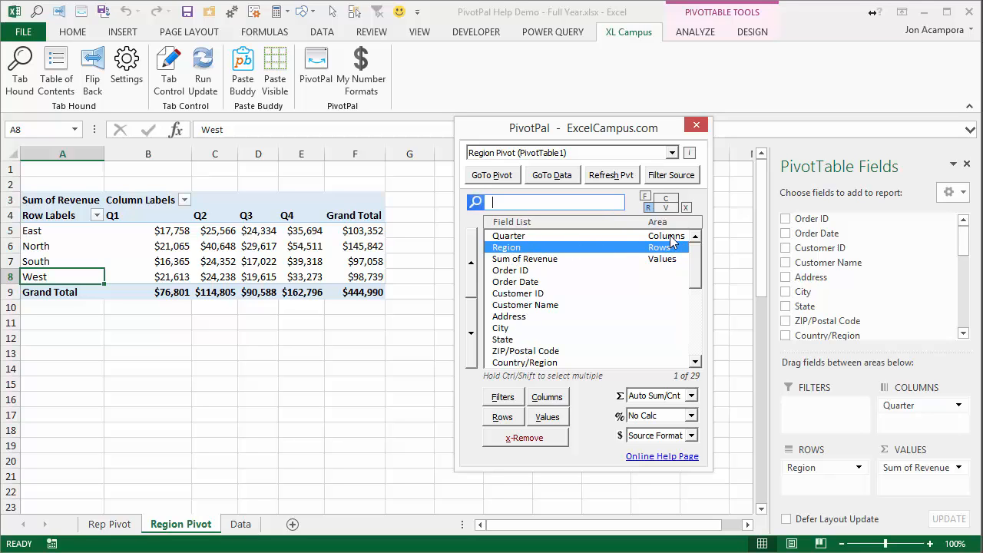
mouse_move(115, 525)
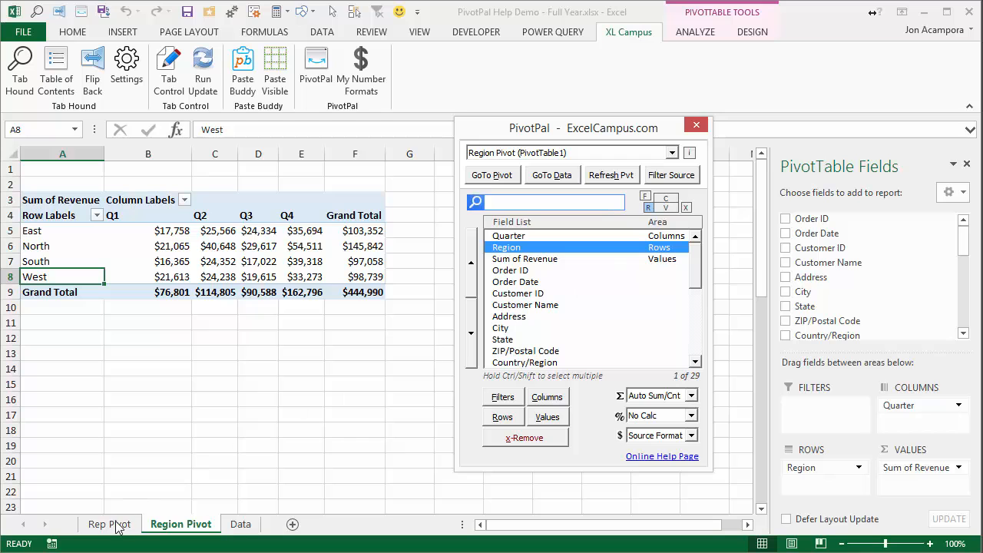
Return to the Rep Pivot sheet so PivotPal lists its fields again
left_click(109, 524)
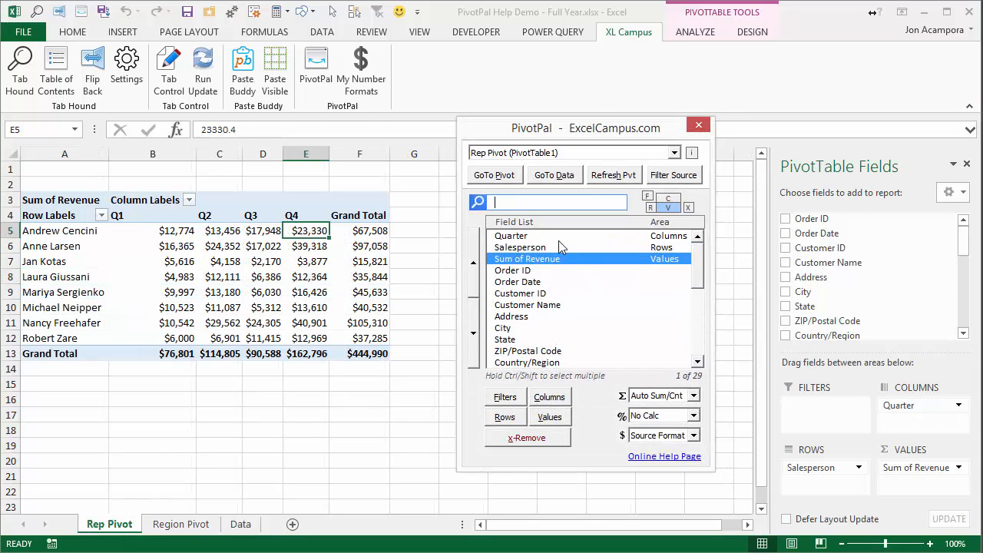
mouse_move(546, 244)
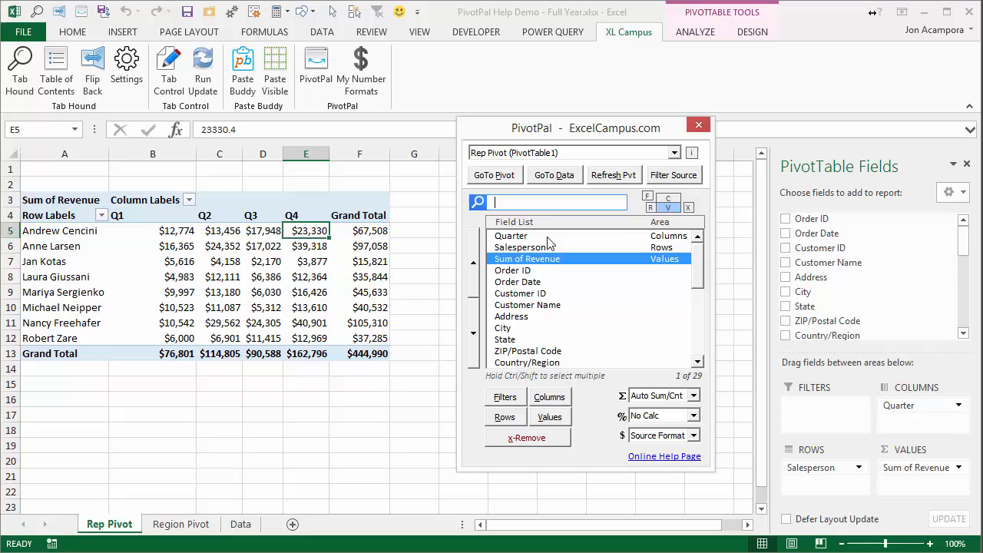
mouse_move(544, 250)
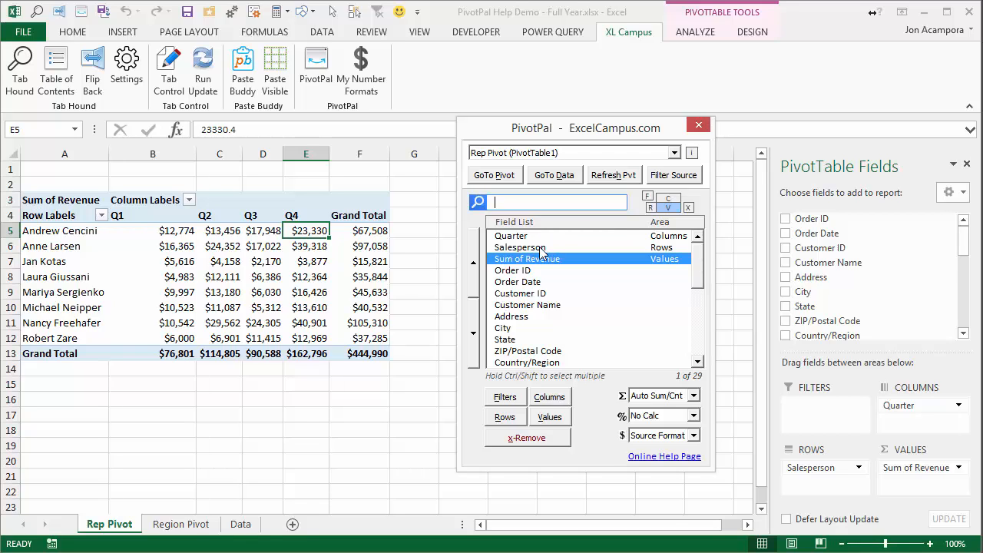
mouse_move(544, 341)
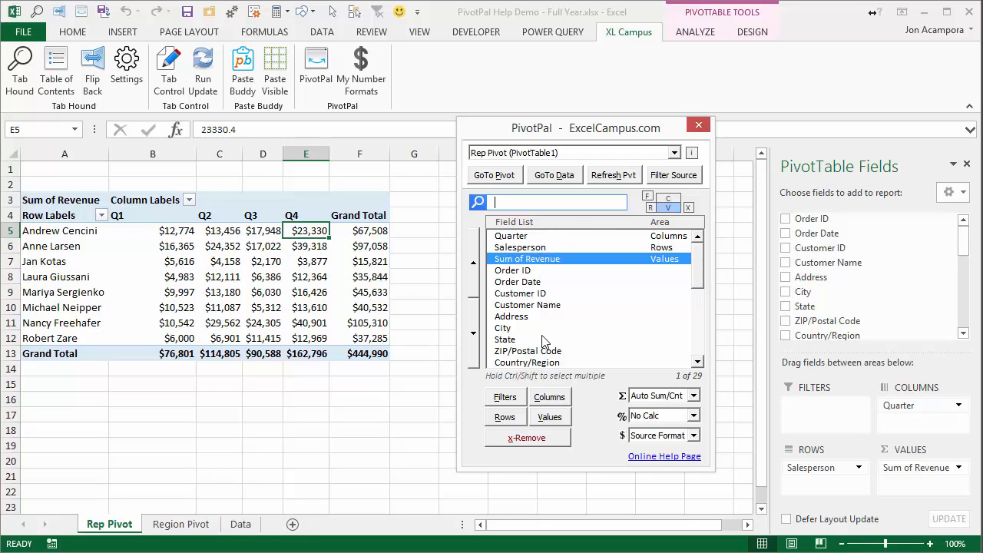
mouse_move(646, 244)
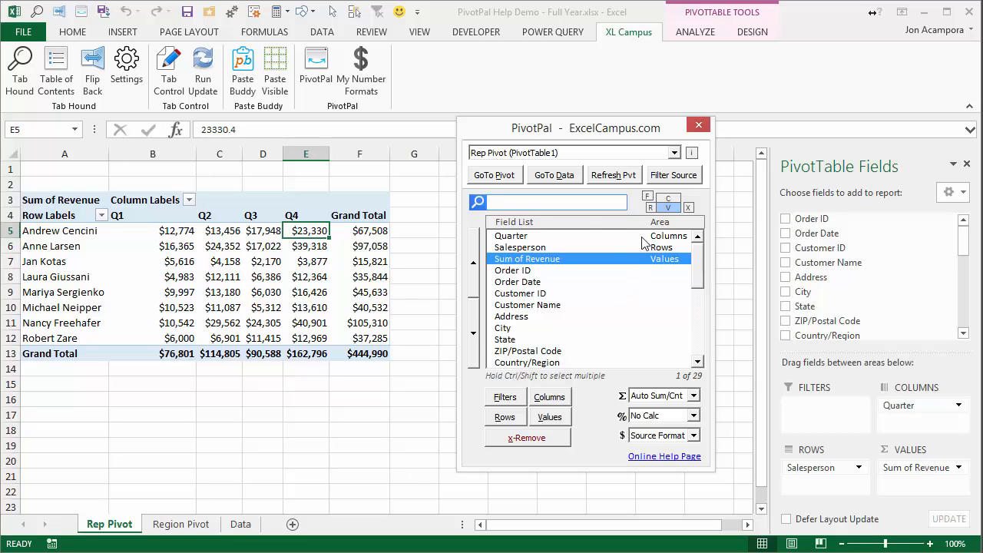
mouse_move(553, 247)
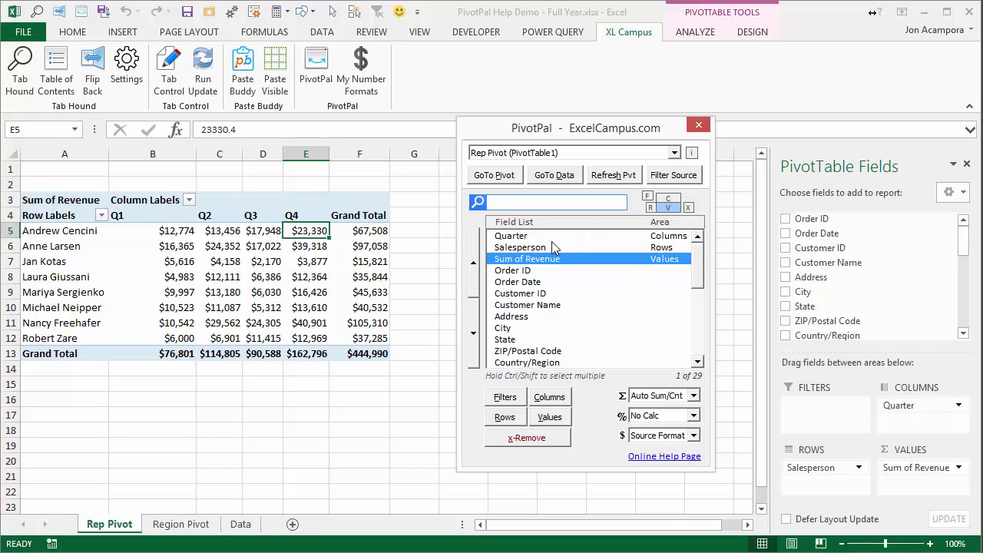
mouse_move(611, 251)
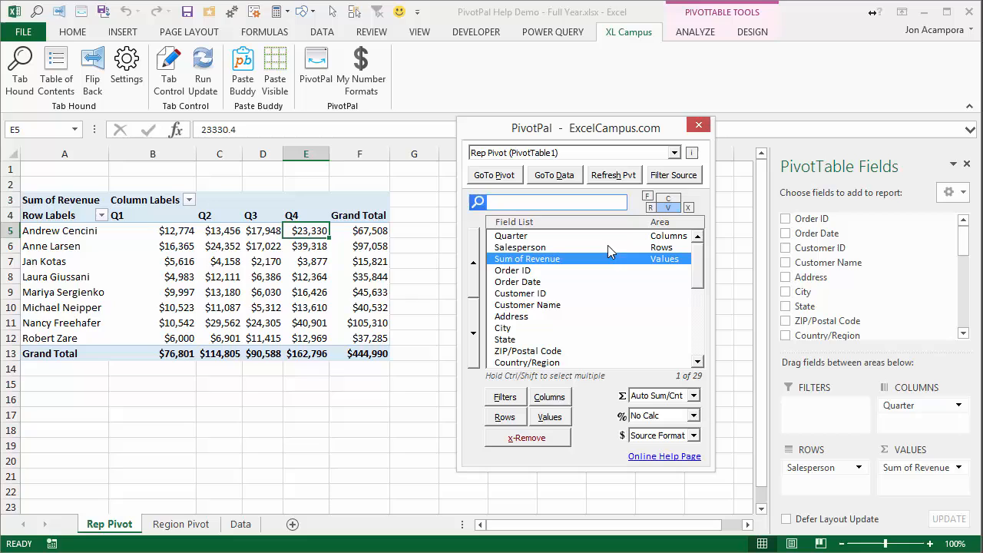
mouse_move(655, 253)
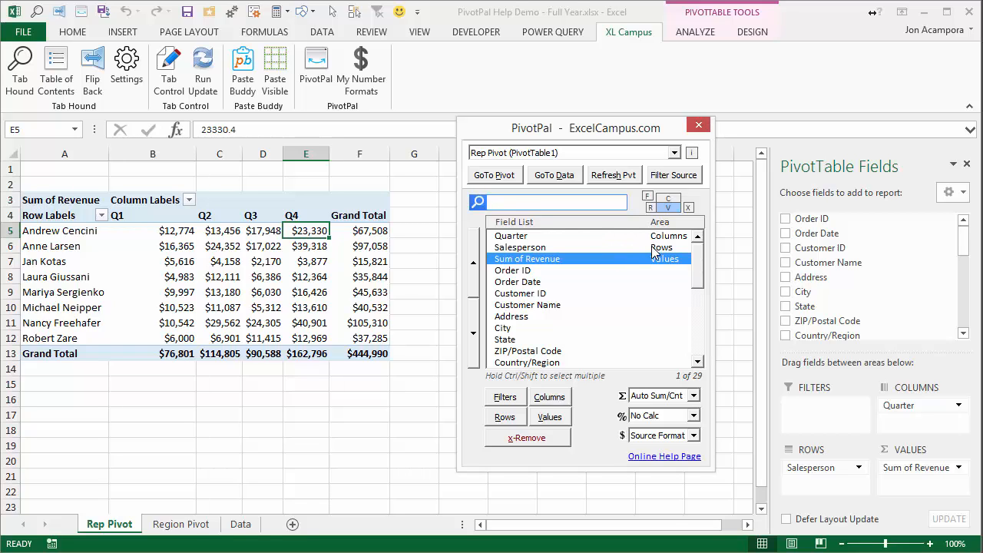
mouse_move(653, 275)
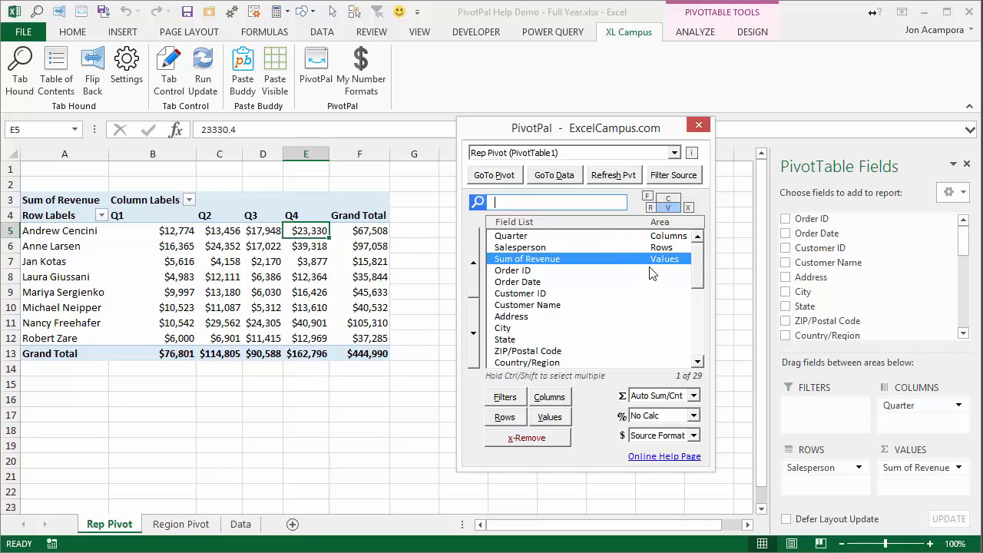
mouse_move(658, 271)
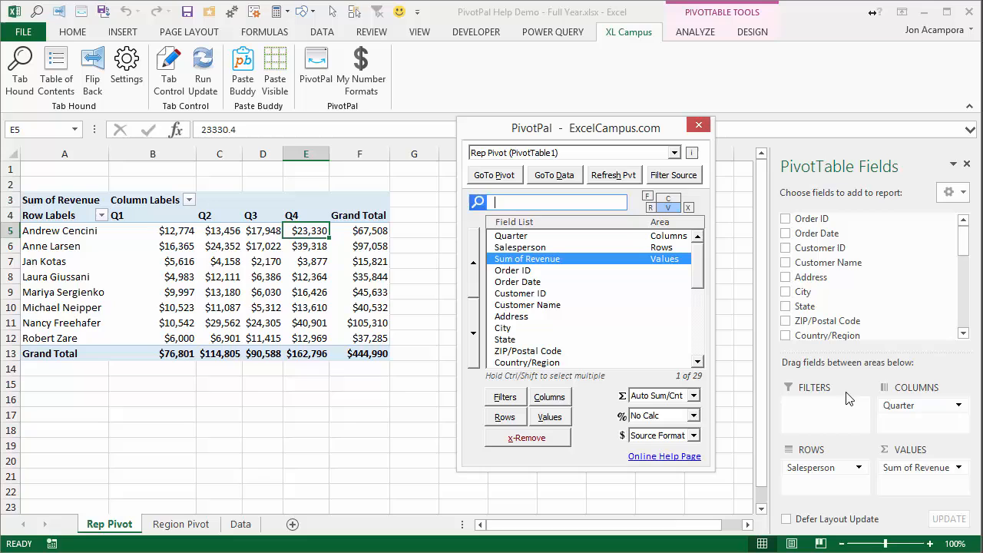
mouse_move(931, 409)
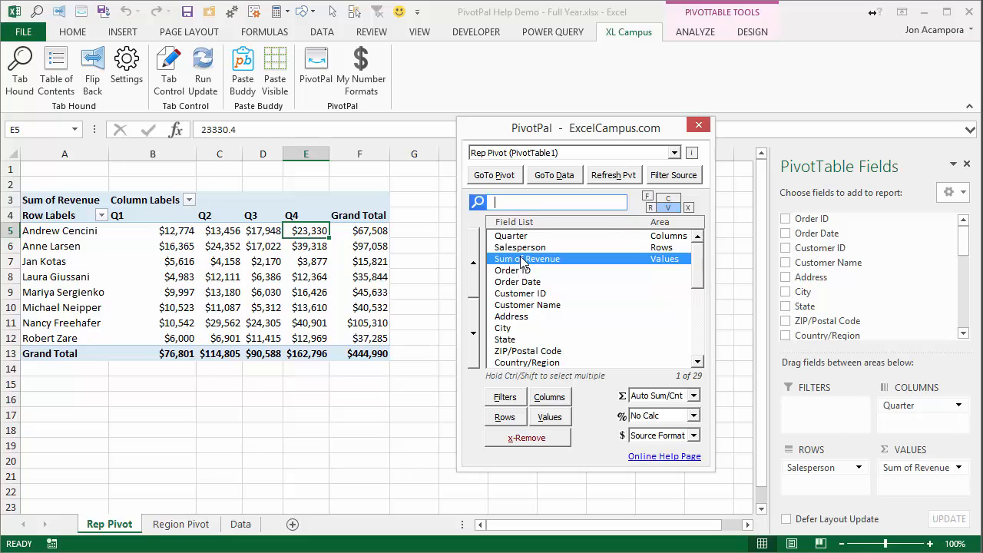
mouse_move(519, 299)
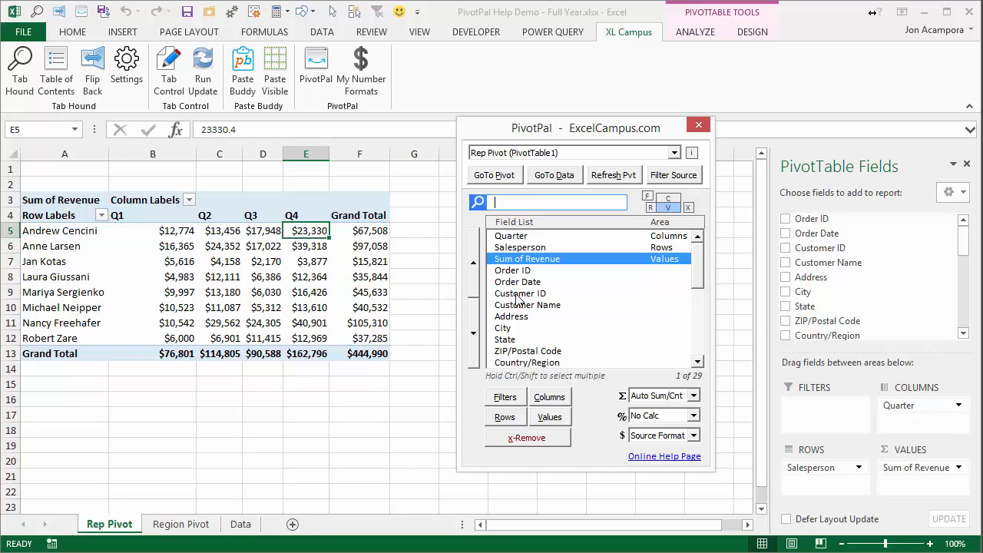
Add the Customer Name field to Rows beneath Salesperson
left_click(521, 292)
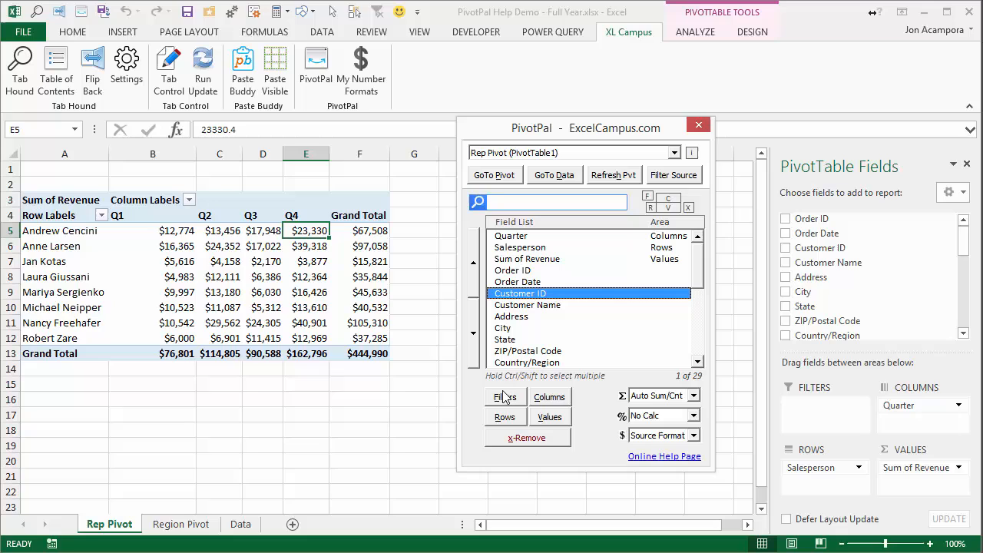
mouse_move(549, 434)
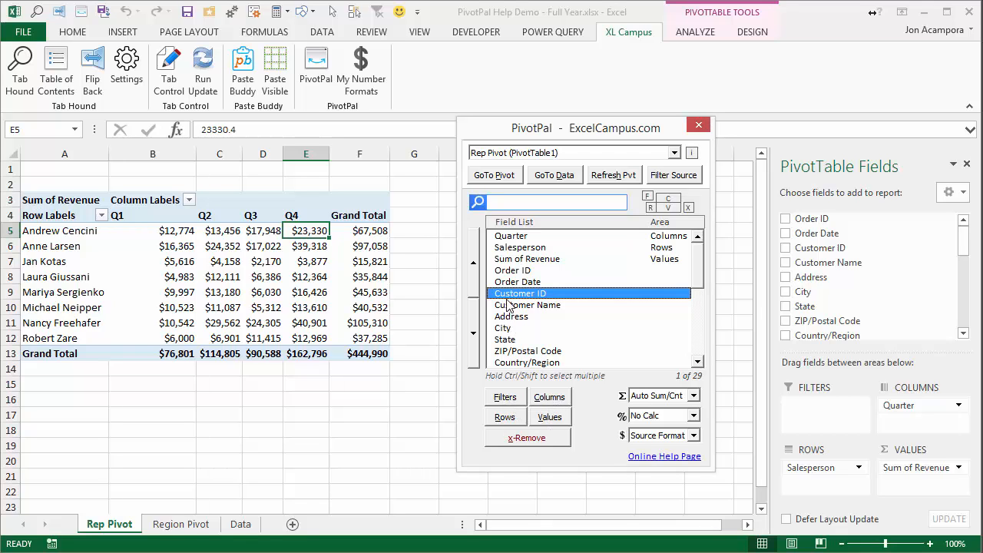
left_click(529, 304)
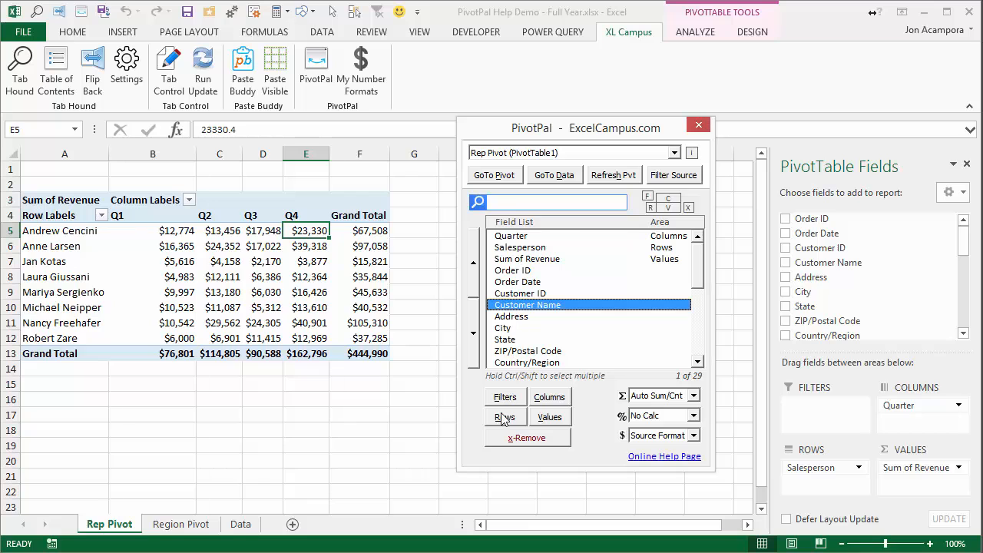
left_click(504, 417)
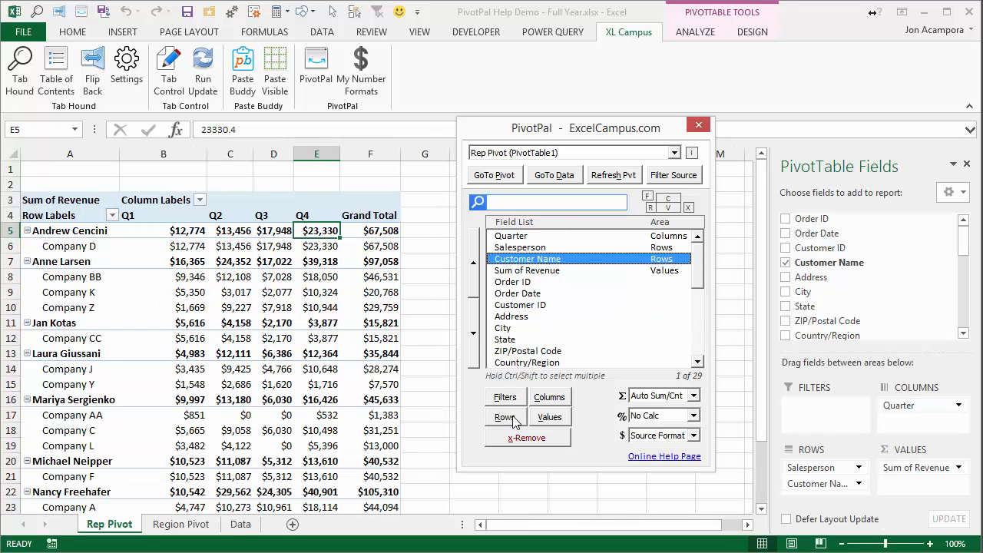
mouse_move(129, 334)
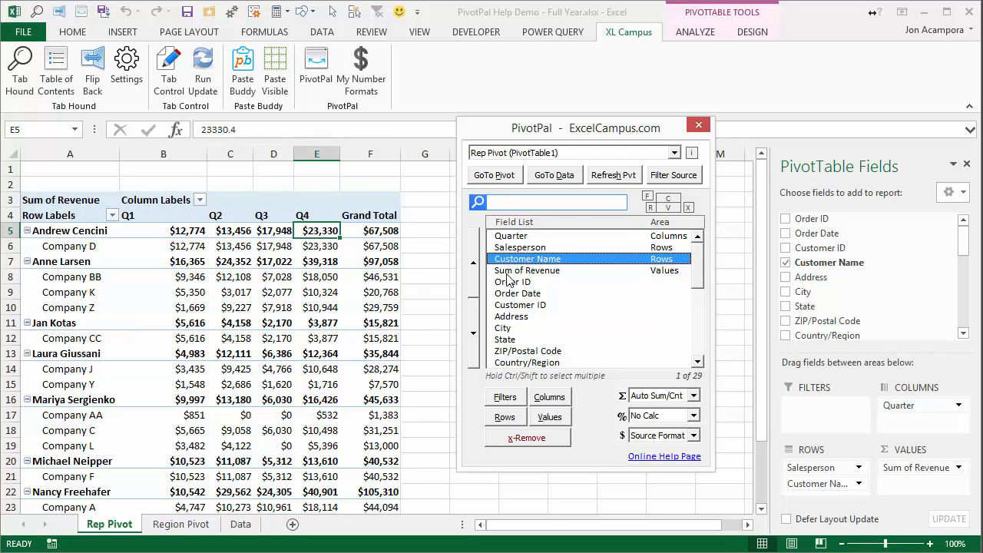
mouse_move(595, 271)
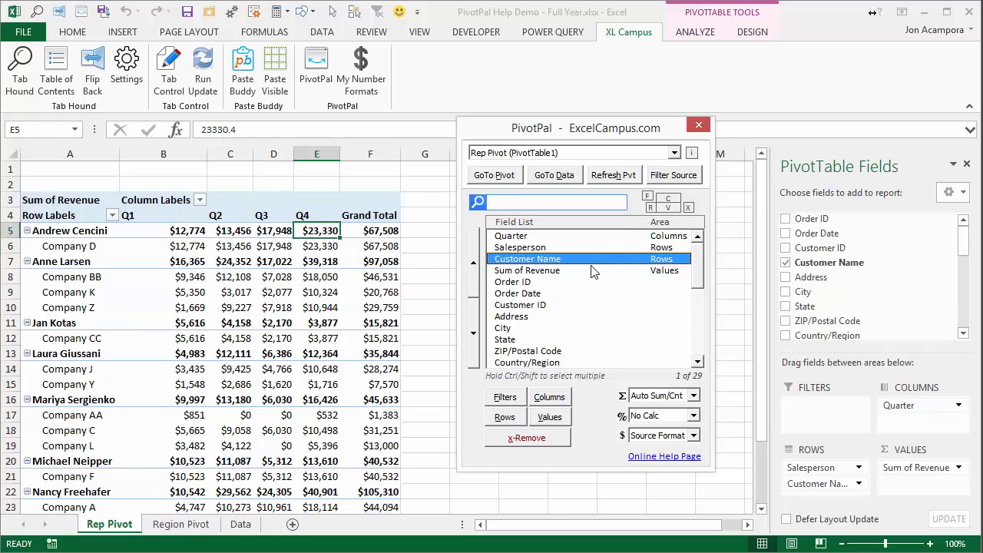
mouse_move(669, 264)
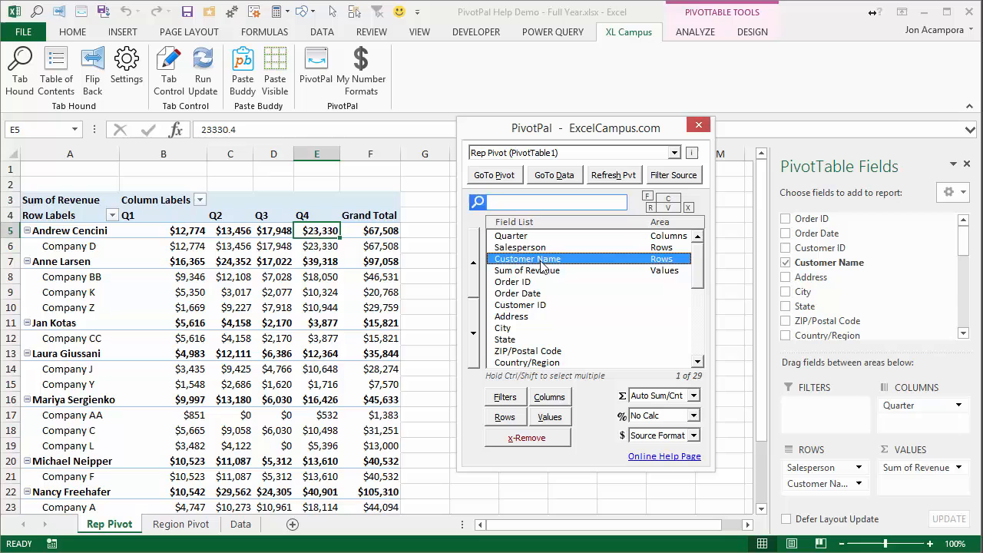
mouse_move(545, 289)
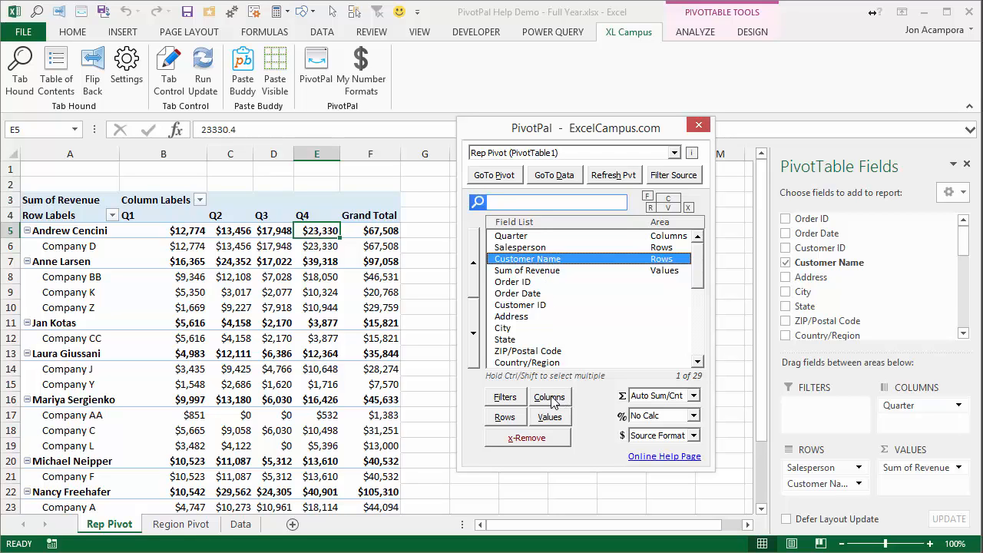
left_click(550, 396)
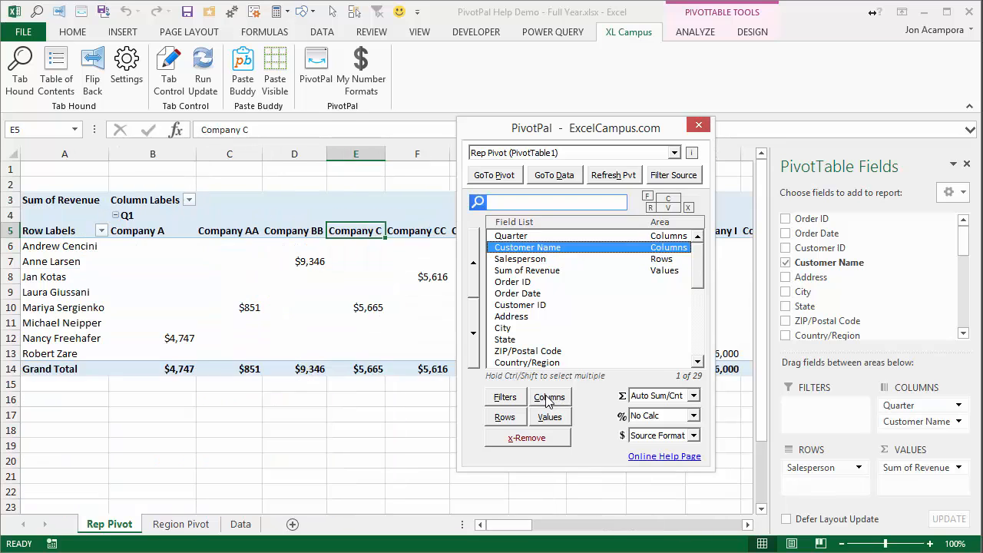
left_click(504, 396)
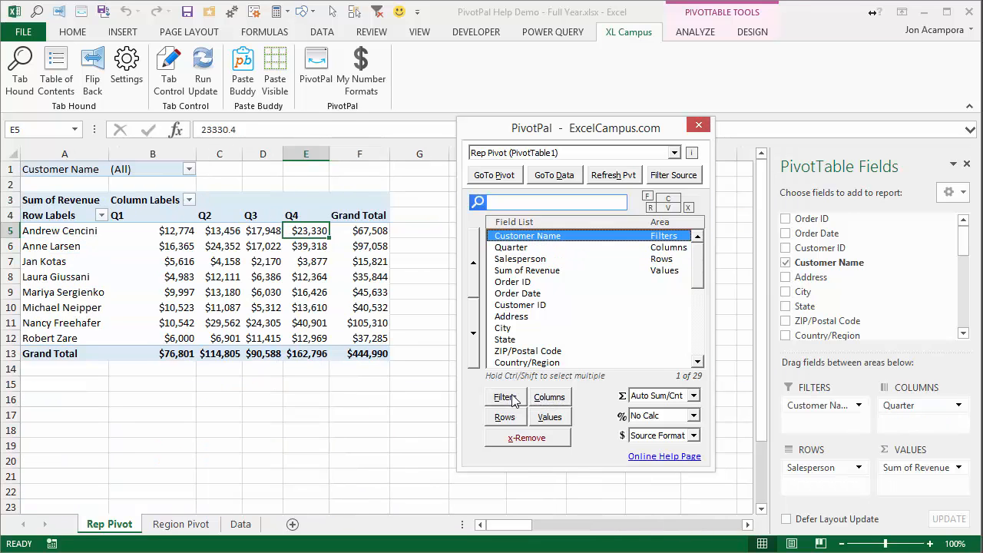
left_click(505, 416)
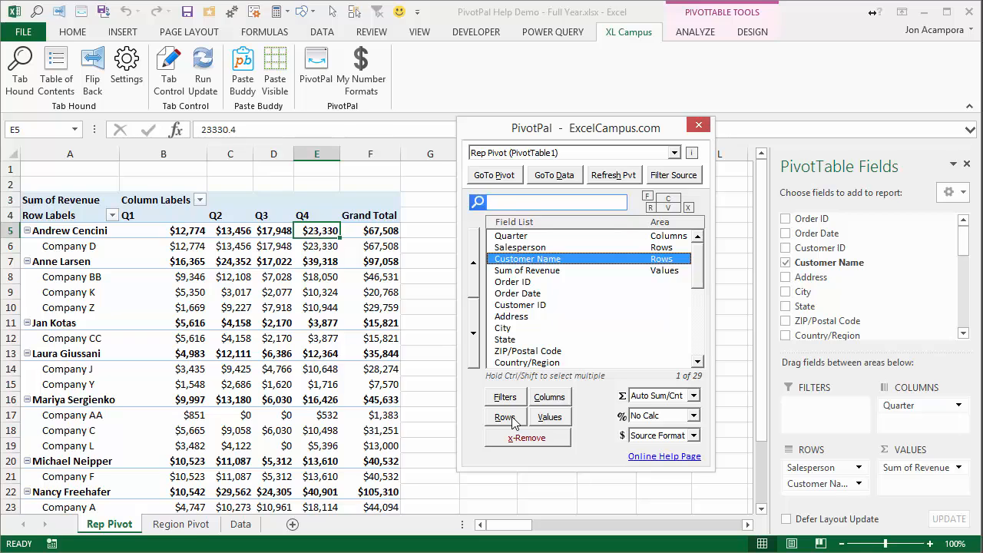
Remove both Salesperson and Customer Name from the pivot using X-Remove
left_click(521, 246)
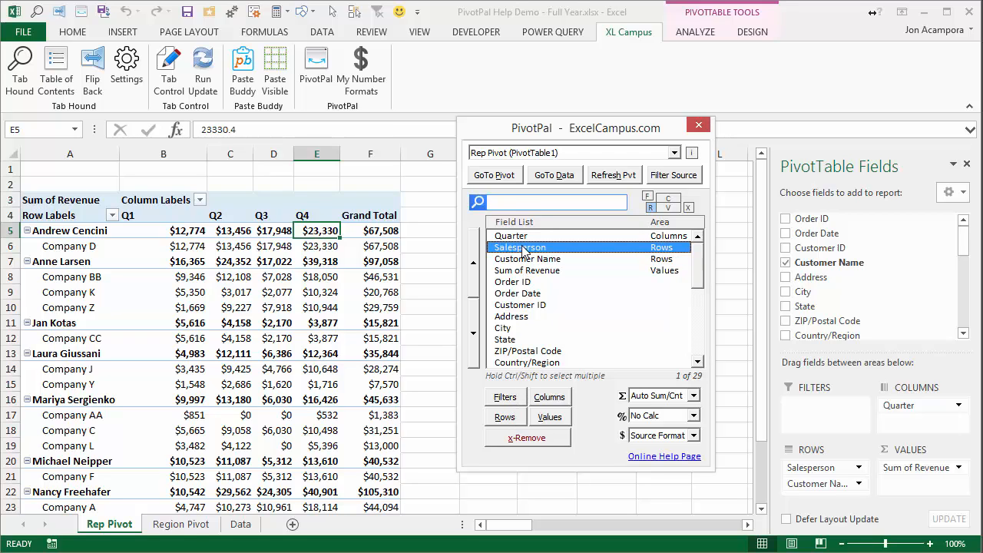
left_click(529, 258)
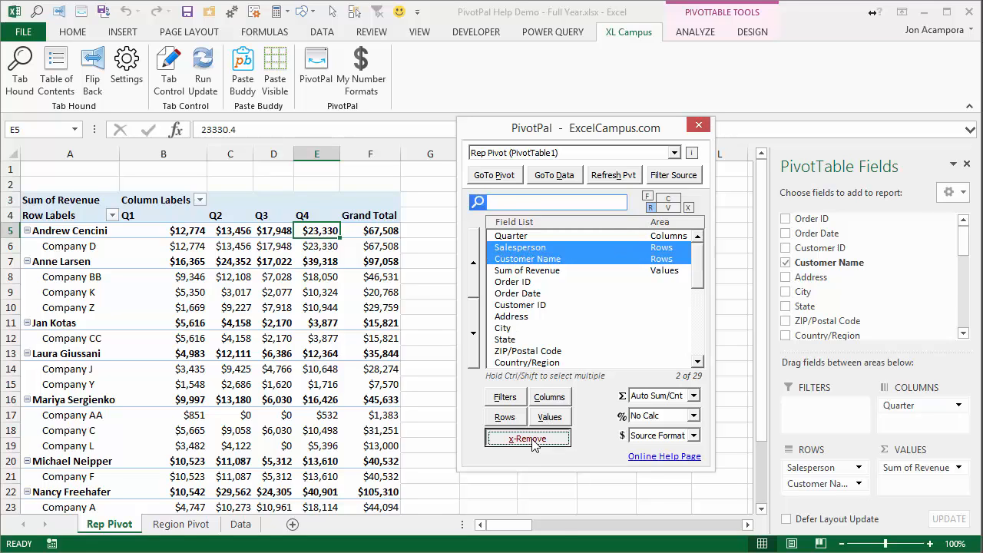
left_click(528, 438)
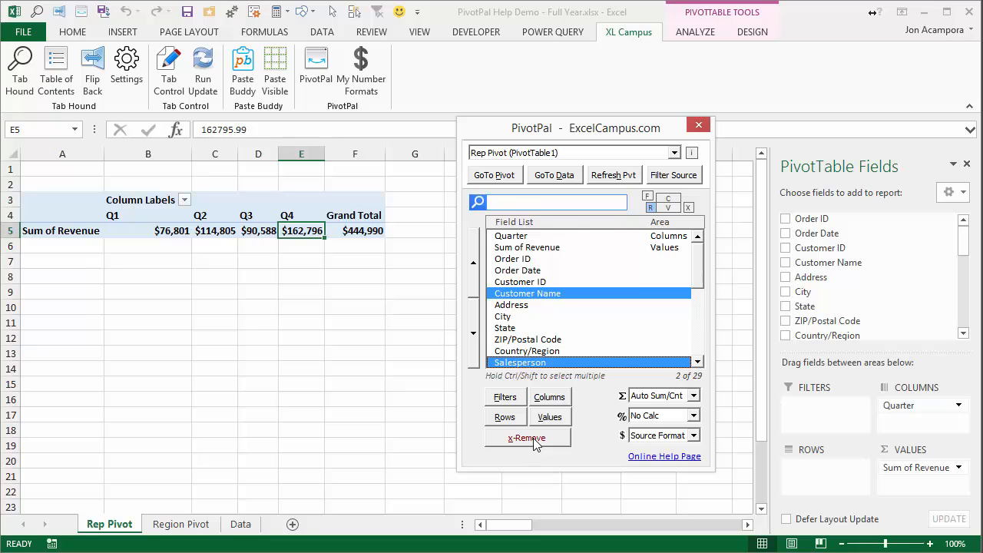
mouse_move(522, 299)
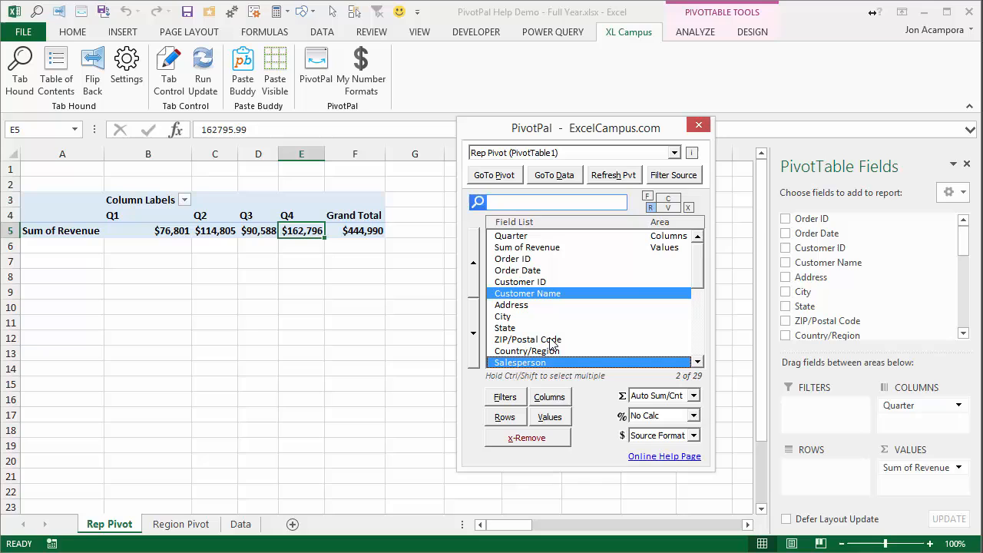
mouse_move(538, 298)
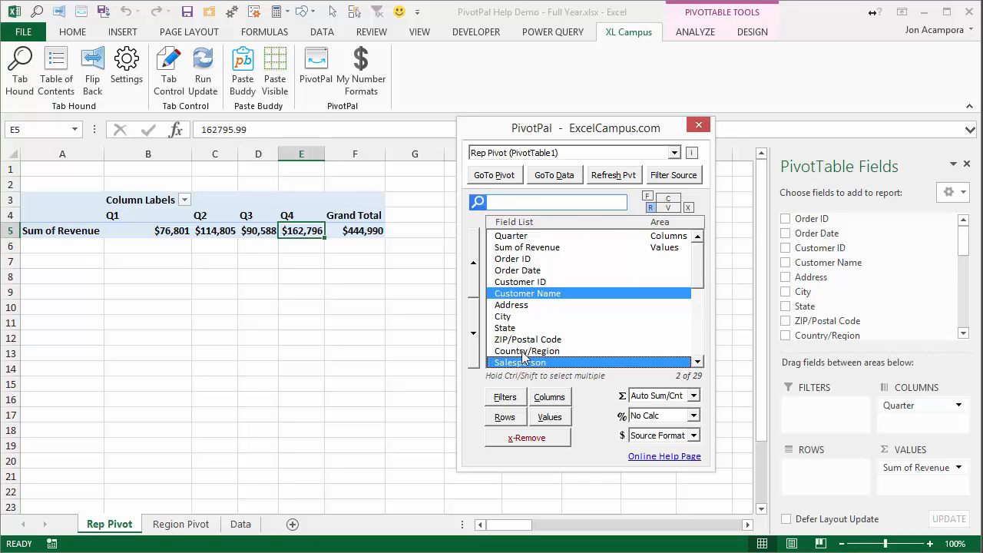
Place Customer Name and Salesperson back into Rows together
left_click(504, 416)
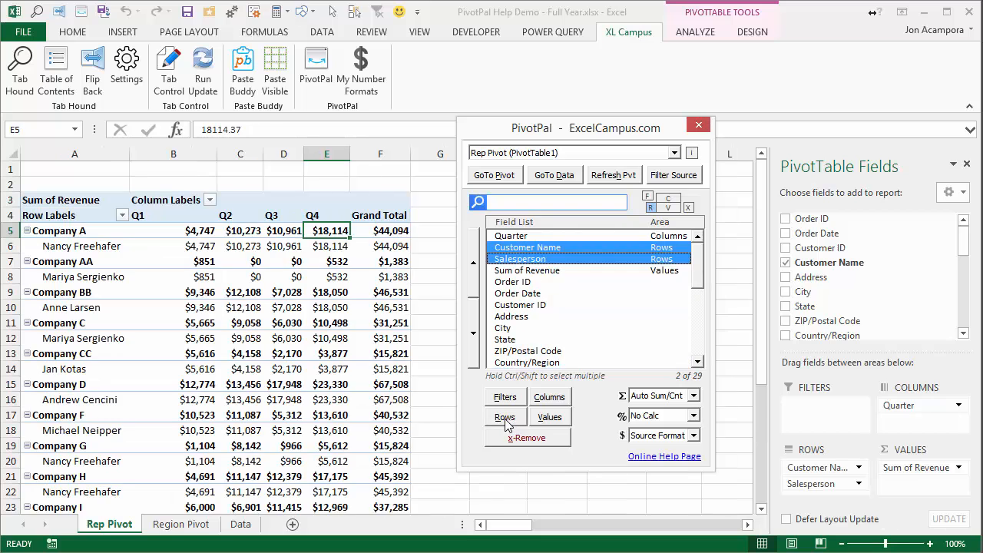
mouse_move(653, 239)
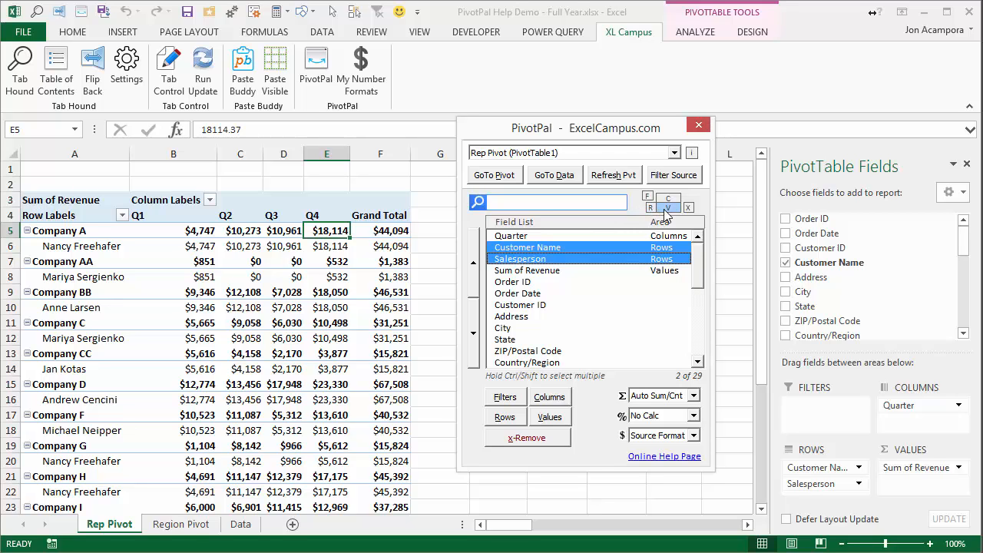
mouse_move(690, 207)
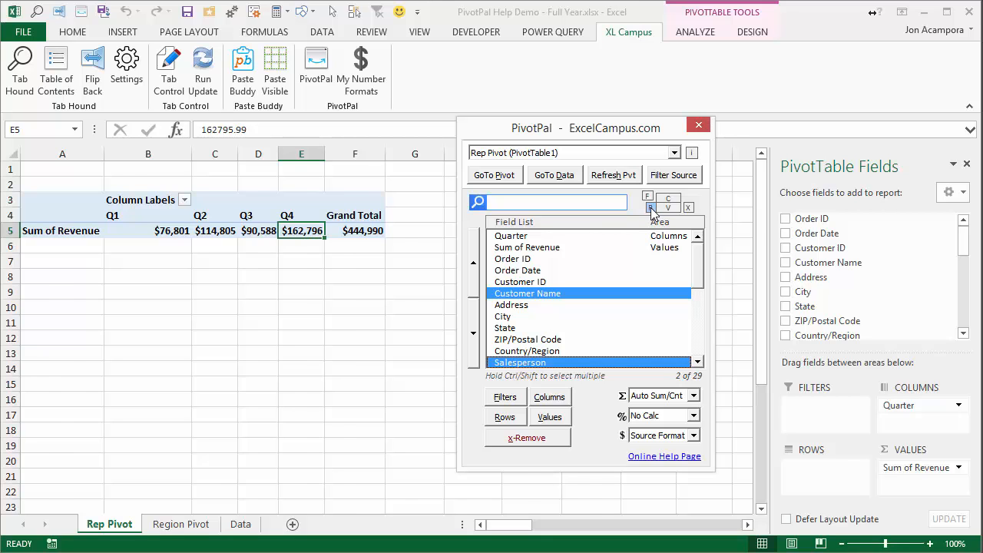
left_click(504, 417)
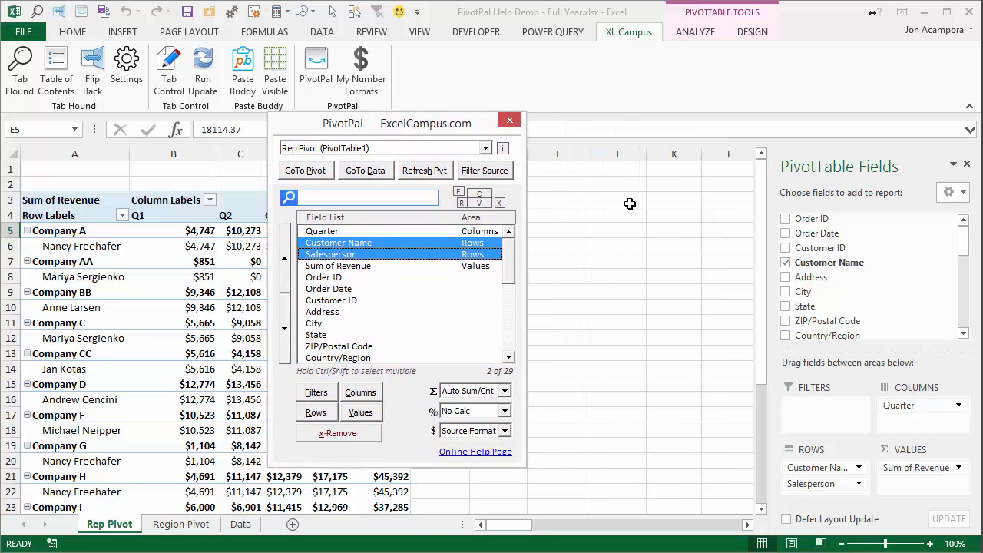
mouse_move(471, 165)
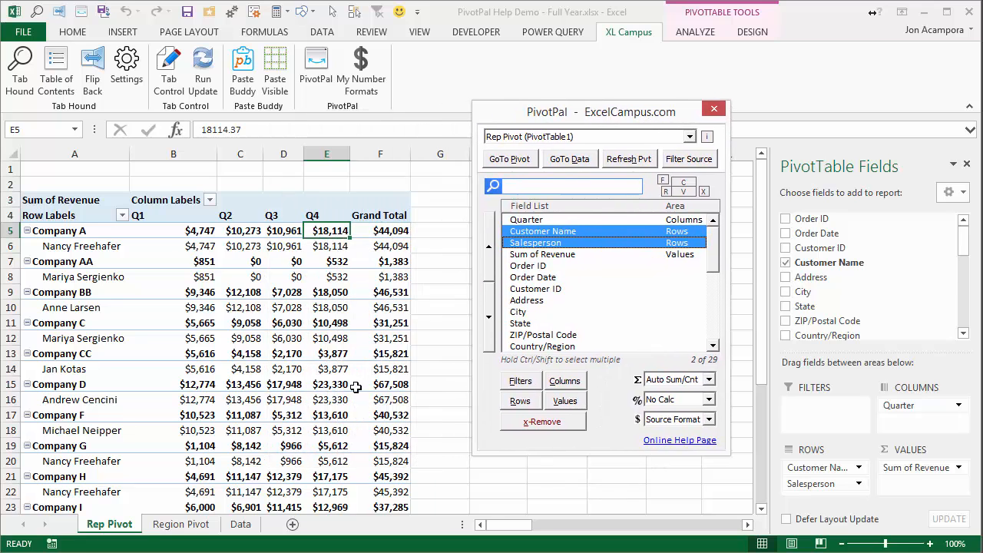
mouse_move(559, 408)
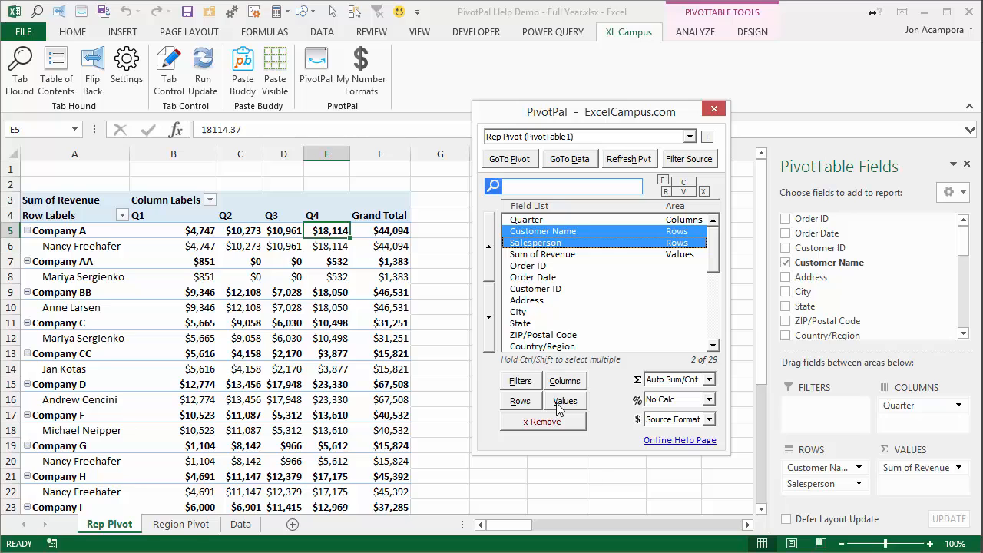
mouse_move(513, 394)
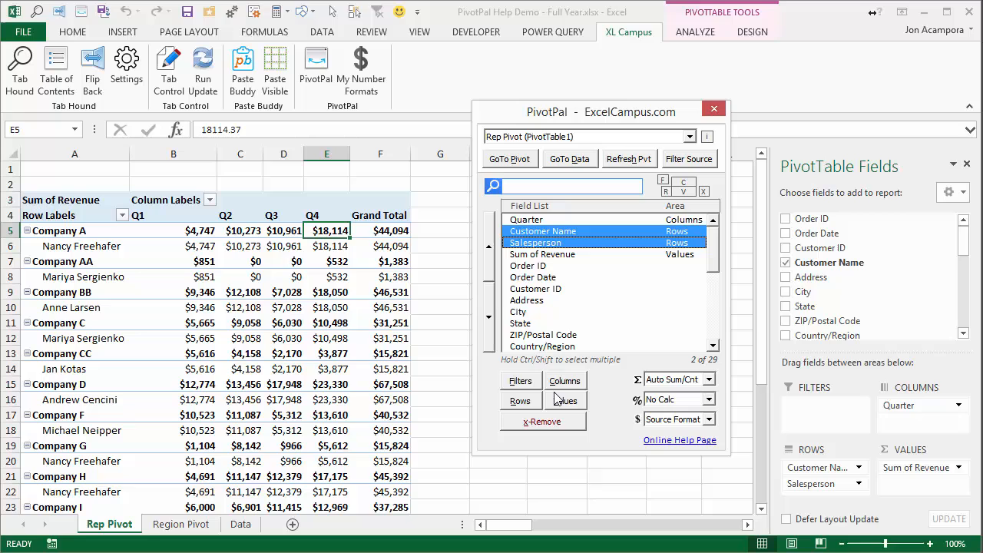
mouse_move(515, 289)
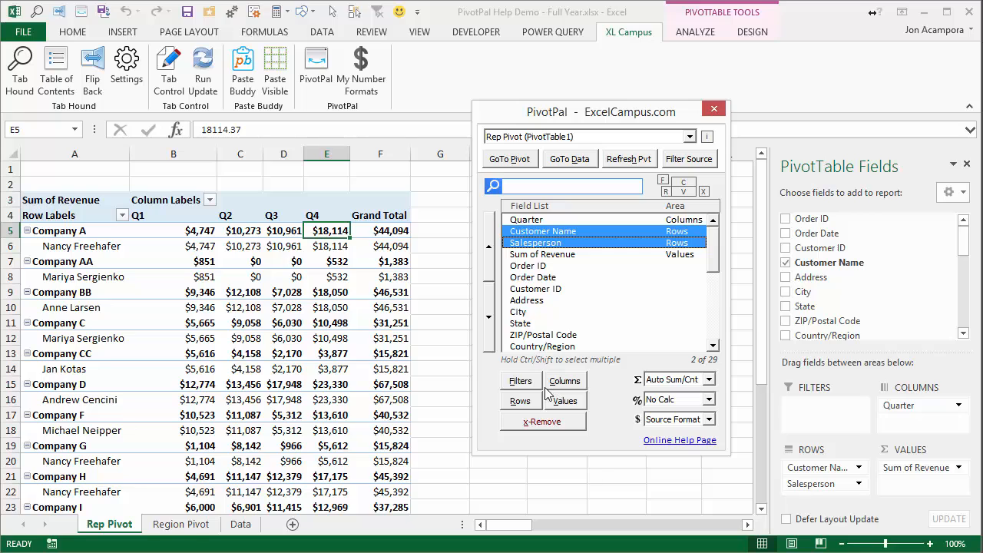
mouse_move(544, 427)
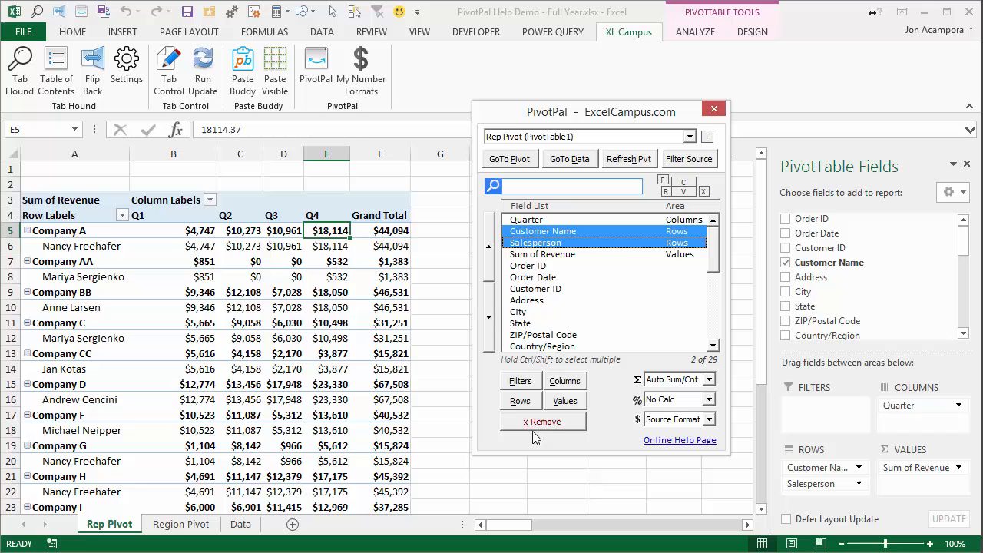
left_click(542, 421)
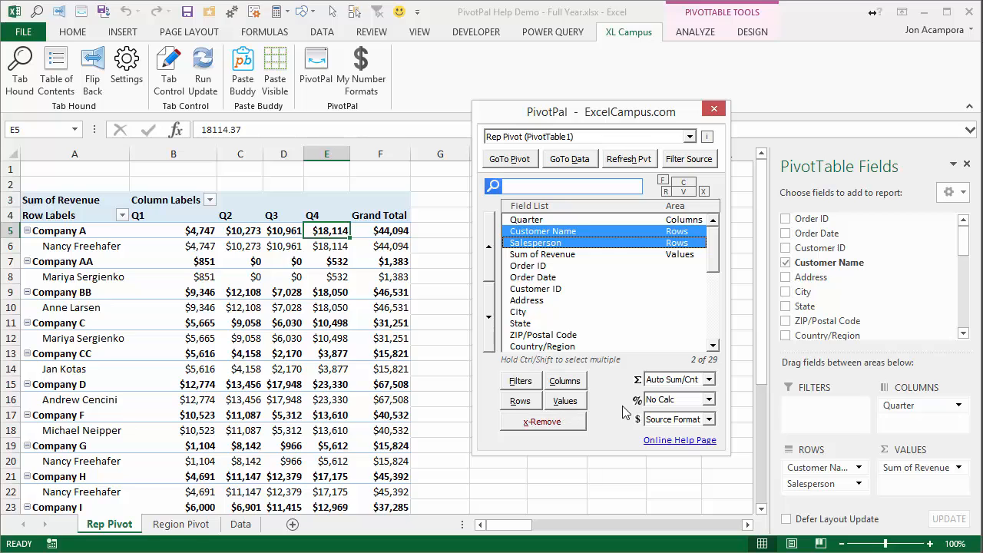
mouse_move(612, 409)
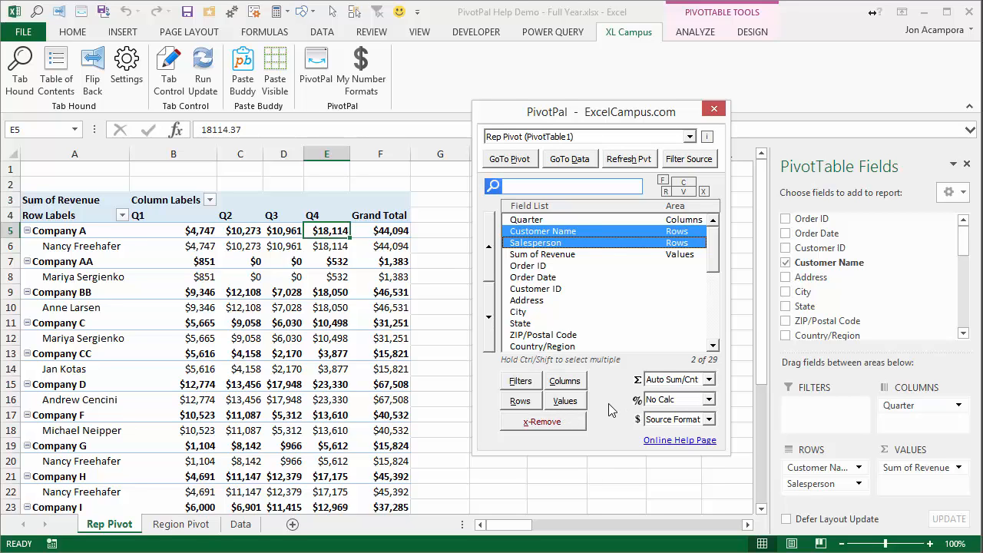
mouse_move(587, 350)
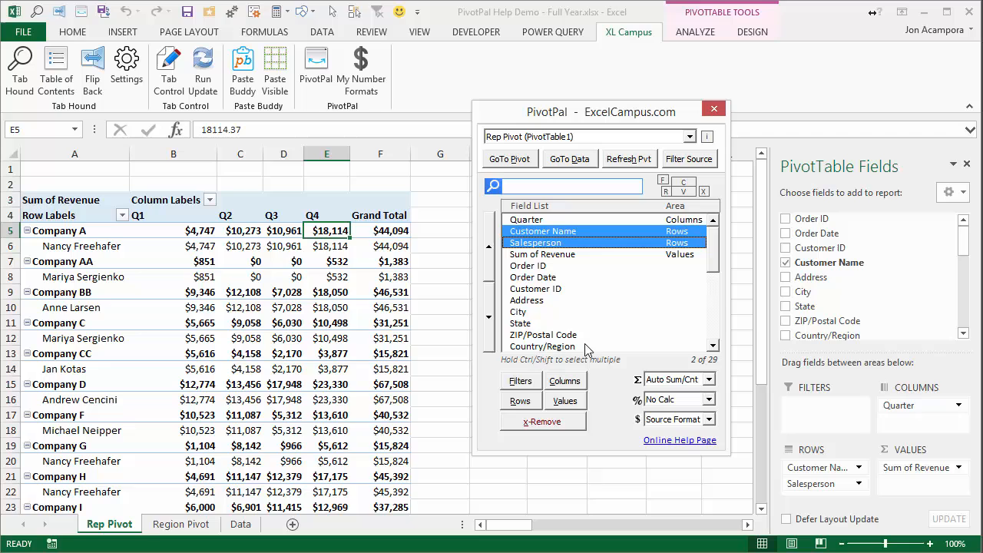